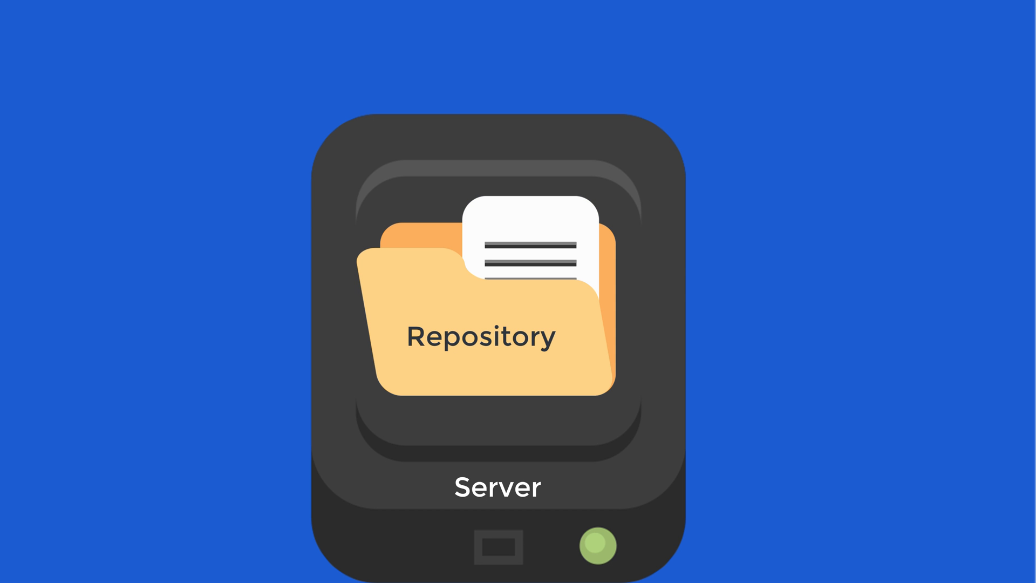
pyautogui.click(593, 546)
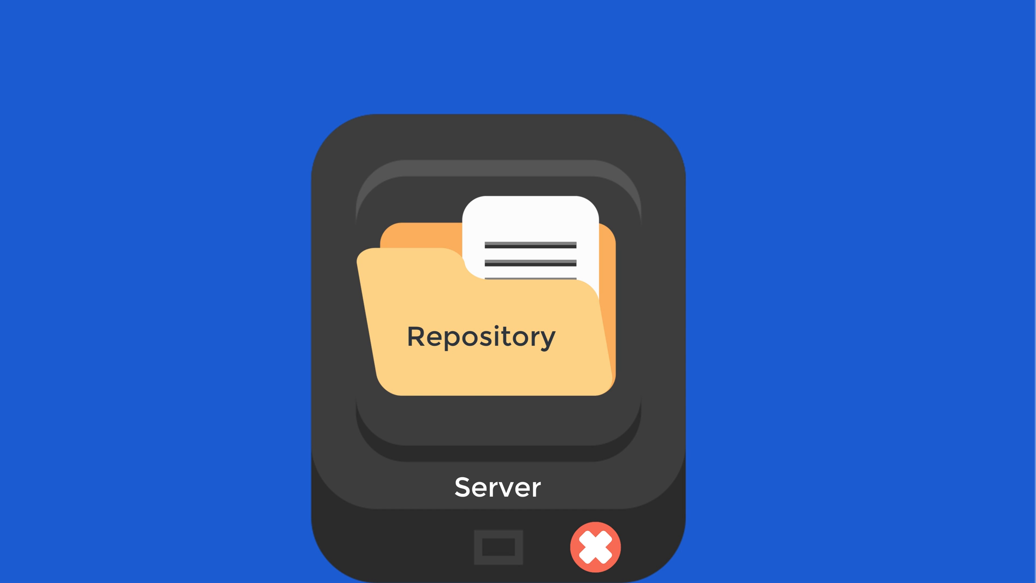